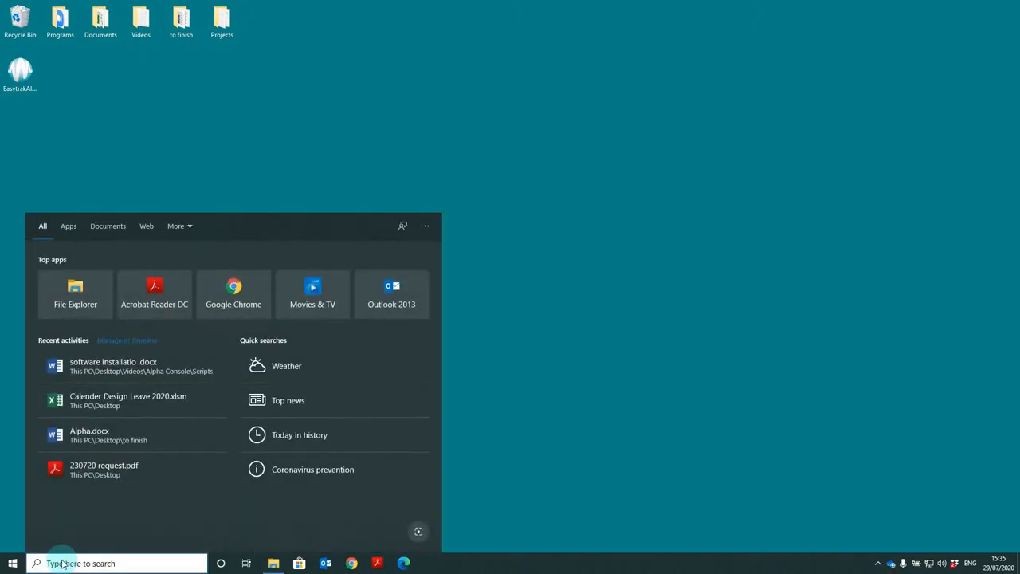
Step: Find the USB serial adapter ports (COM7 and COM8) under Ports (COM & LPT) in Device Manager
{"action": "type", "text": "device manager"}
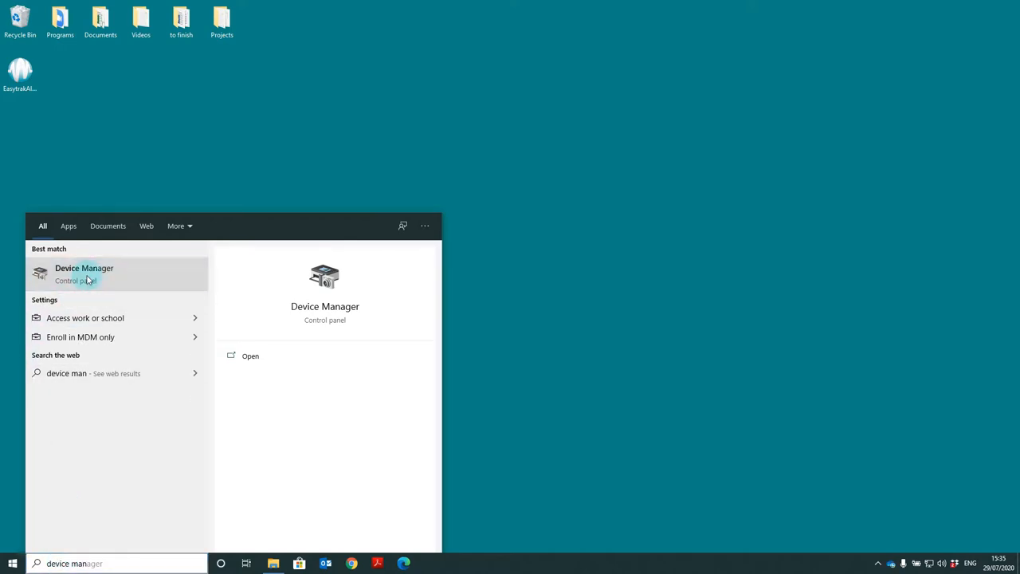
{"action": "left_click", "coordinate": [85, 273]}
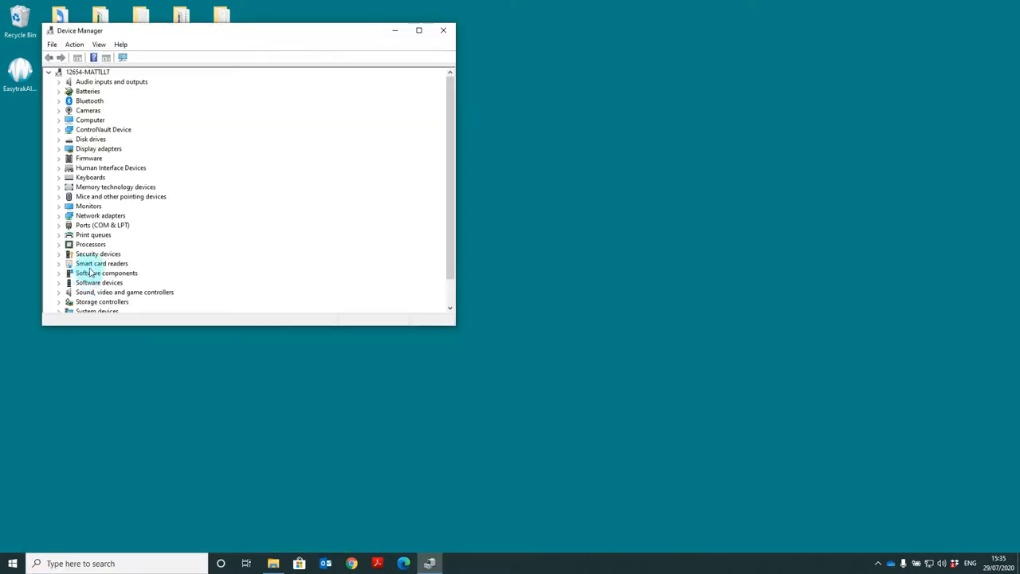
{"action": "left_click", "coordinate": [58, 225]}
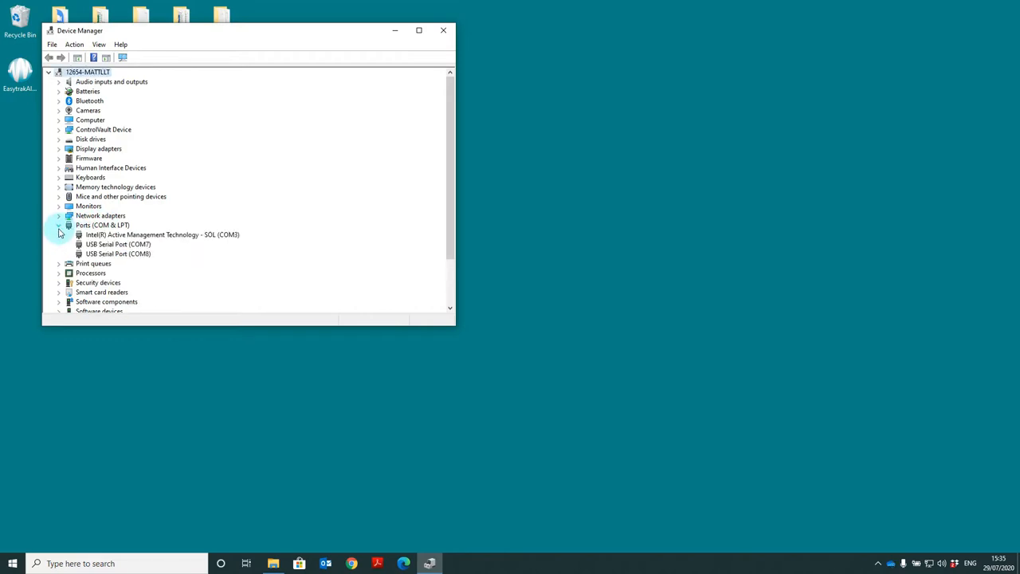
{"action": "left_click", "coordinate": [118, 244]}
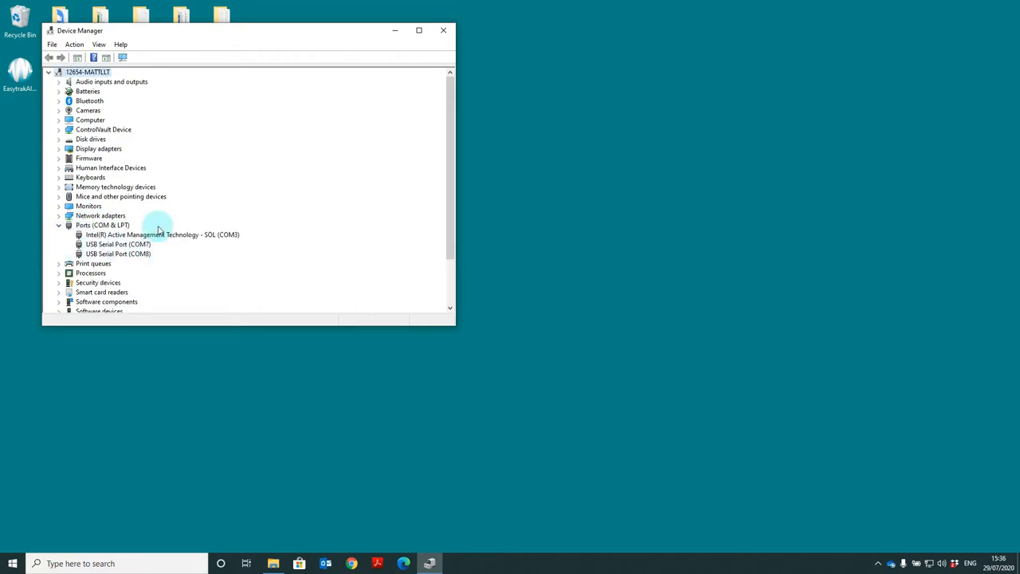
{"action": "mouse_move", "coordinate": [132, 254]}
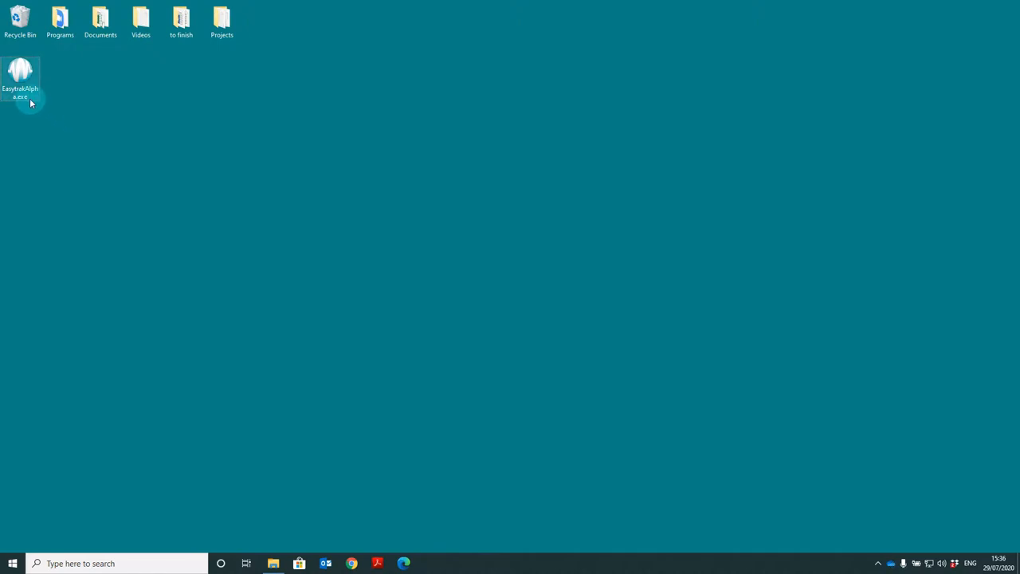
Step: Launch Easytrak Alpha and dismiss the COM21 and printer port unavailable warnings
{"action": "double_click", "coordinate": [20, 76]}
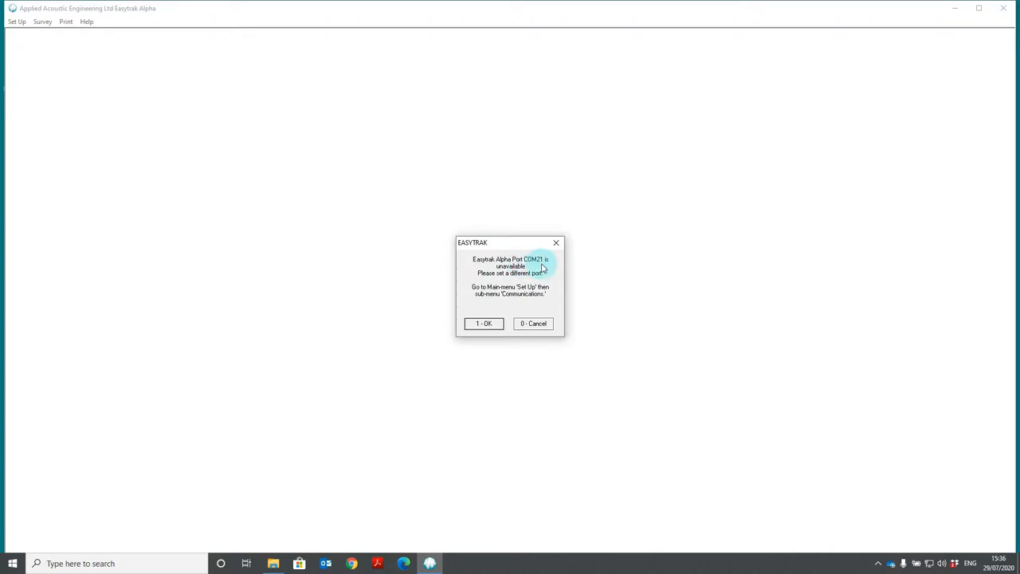
{"action": "left_click", "coordinate": [484, 323]}
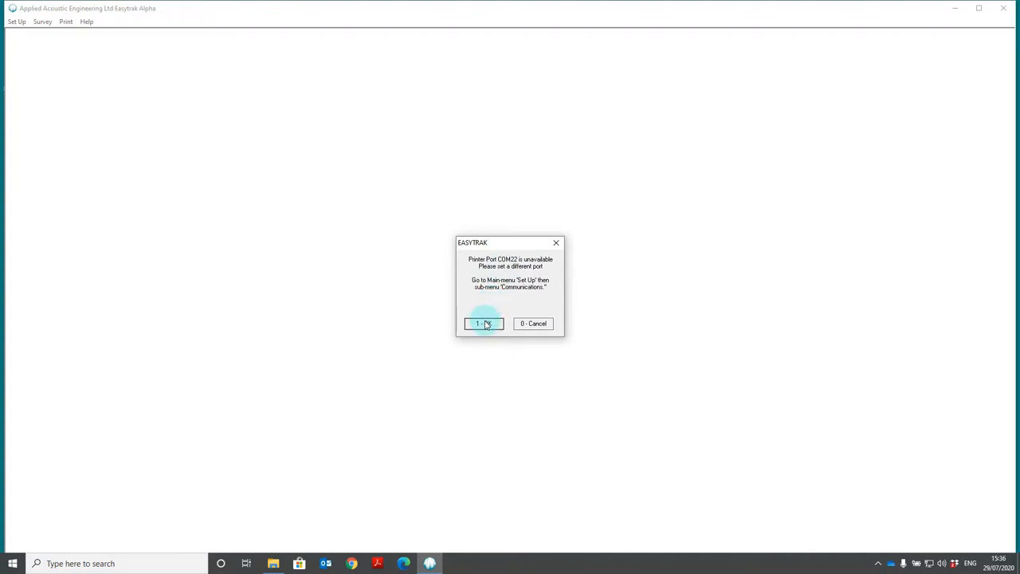
{"action": "left_click", "coordinate": [483, 322]}
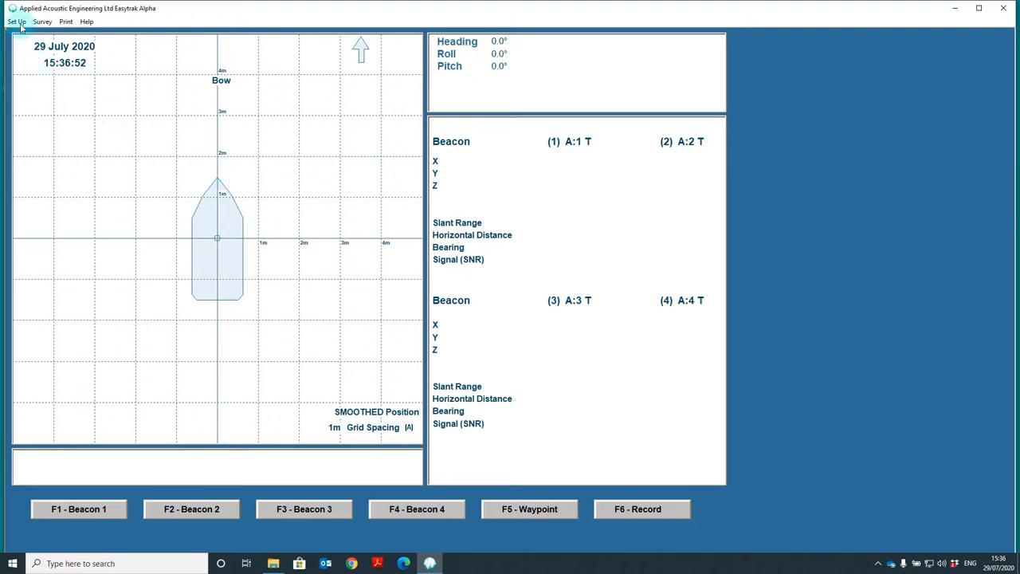
Step: Set communications to COM7 for the Alpha port and COM8 for the data port
{"action": "left_click", "coordinate": [16, 21]}
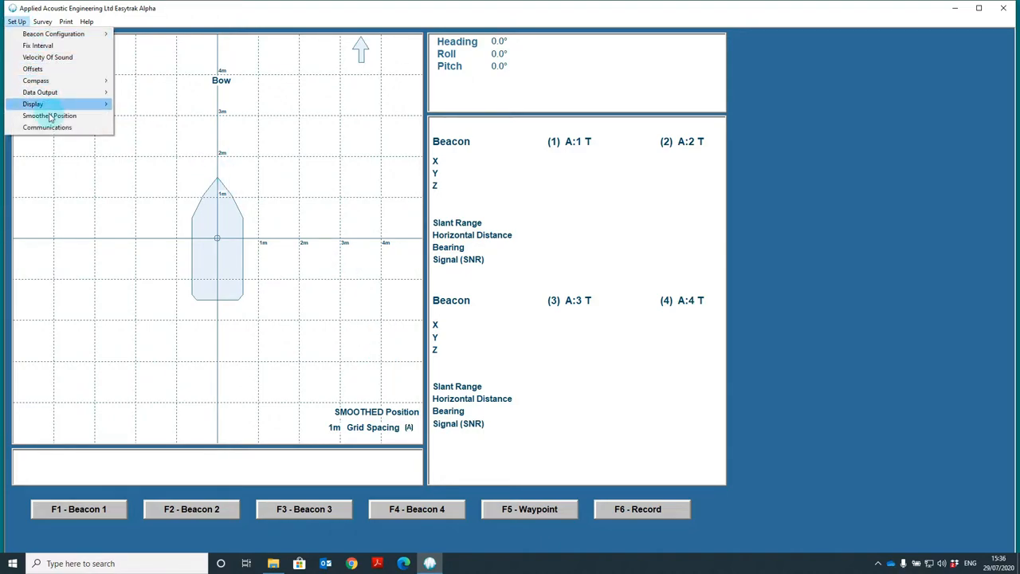
{"action": "left_click", "coordinate": [47, 128]}
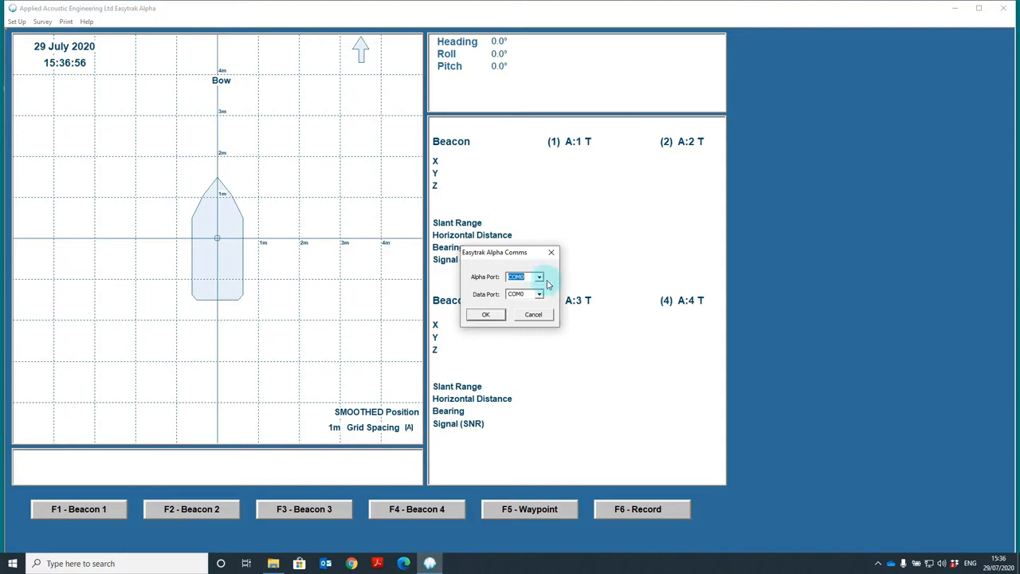
{"action": "left_click", "coordinate": [540, 276]}
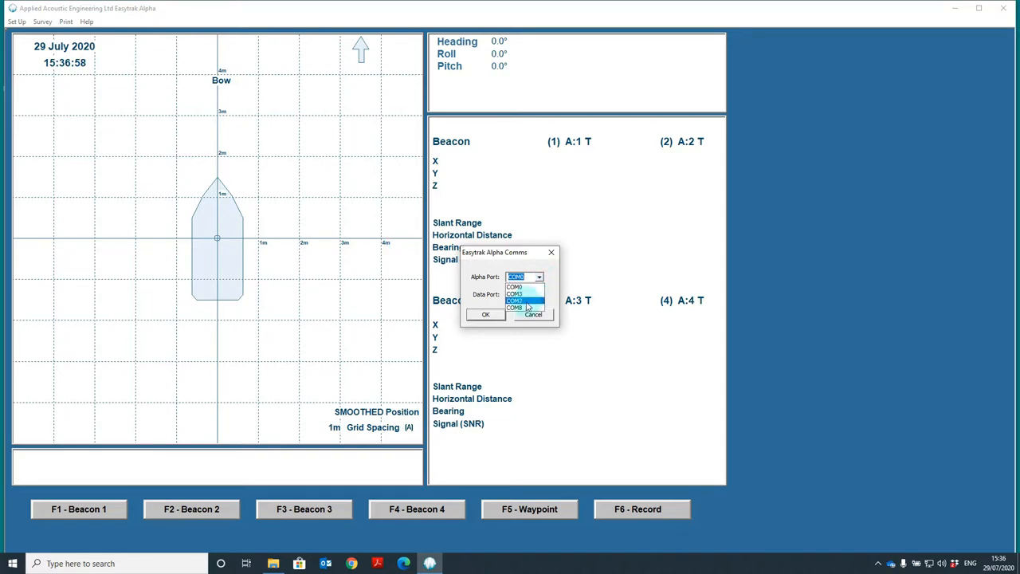
{"action": "left_click", "coordinate": [518, 300]}
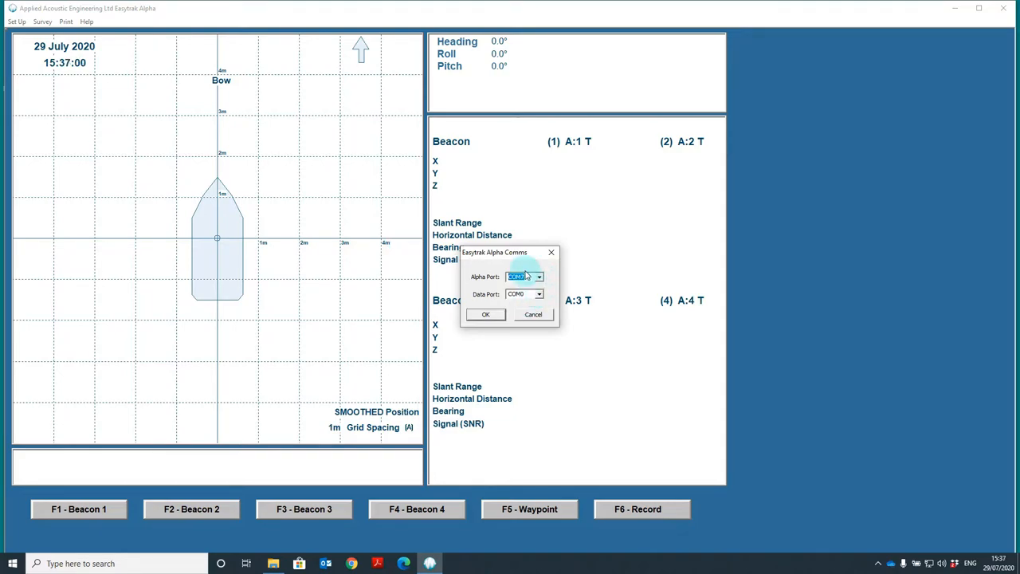
{"action": "left_click", "coordinate": [540, 294]}
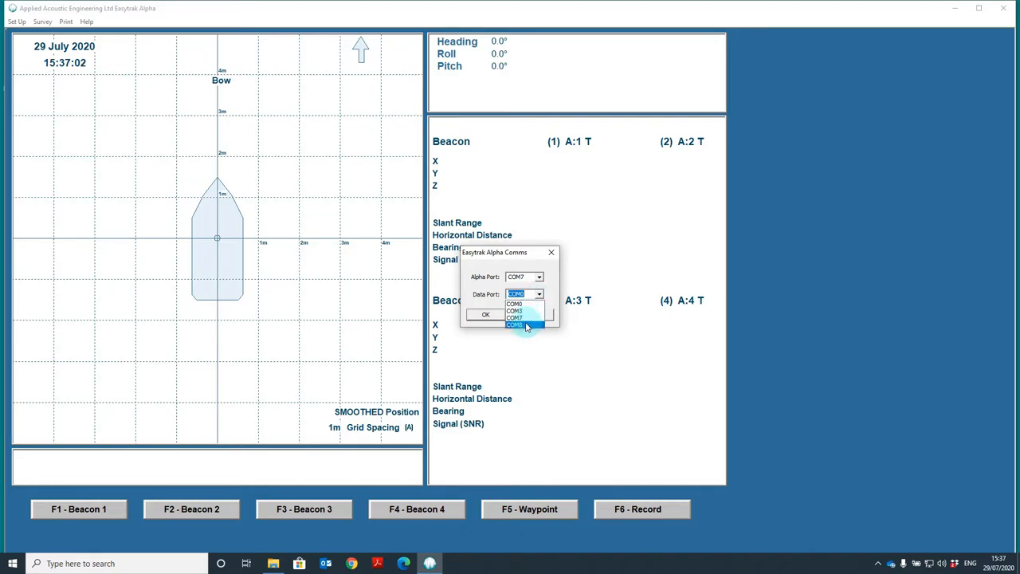
{"action": "left_click", "coordinate": [516, 324]}
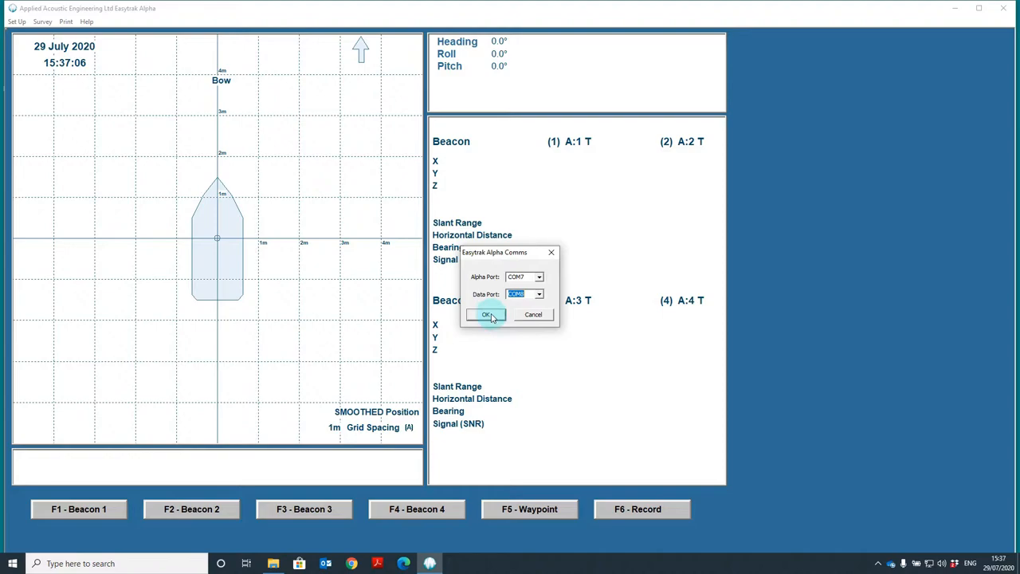
{"action": "left_click", "coordinate": [488, 314]}
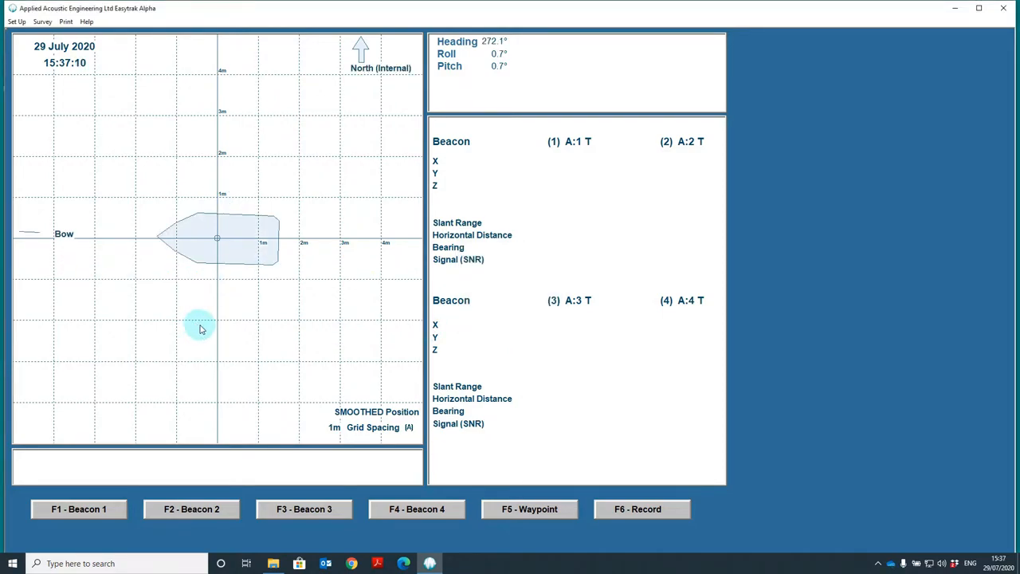
{"action": "mouse_move", "coordinate": [158, 302]}
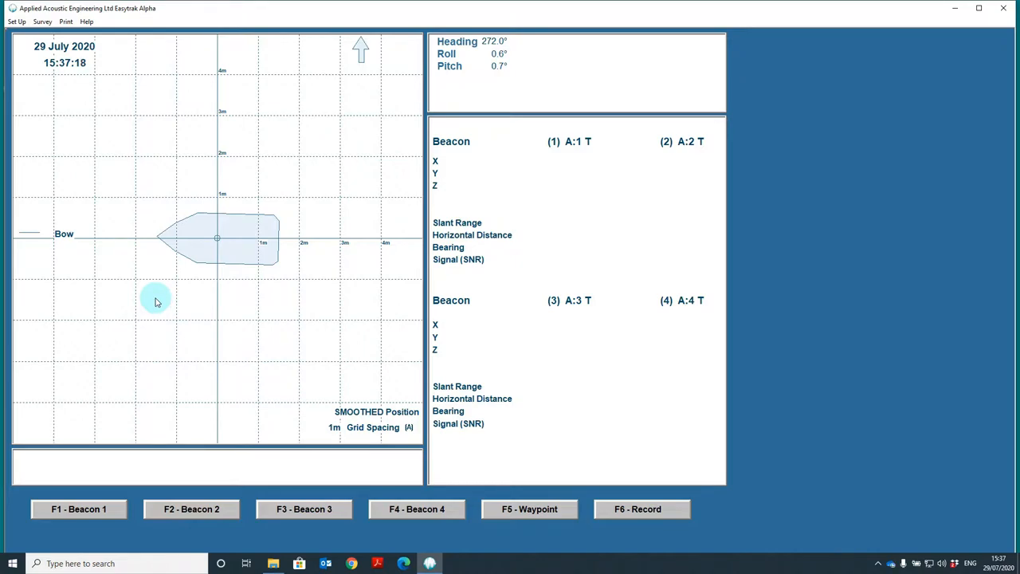
{"action": "mouse_move", "coordinate": [185, 300]}
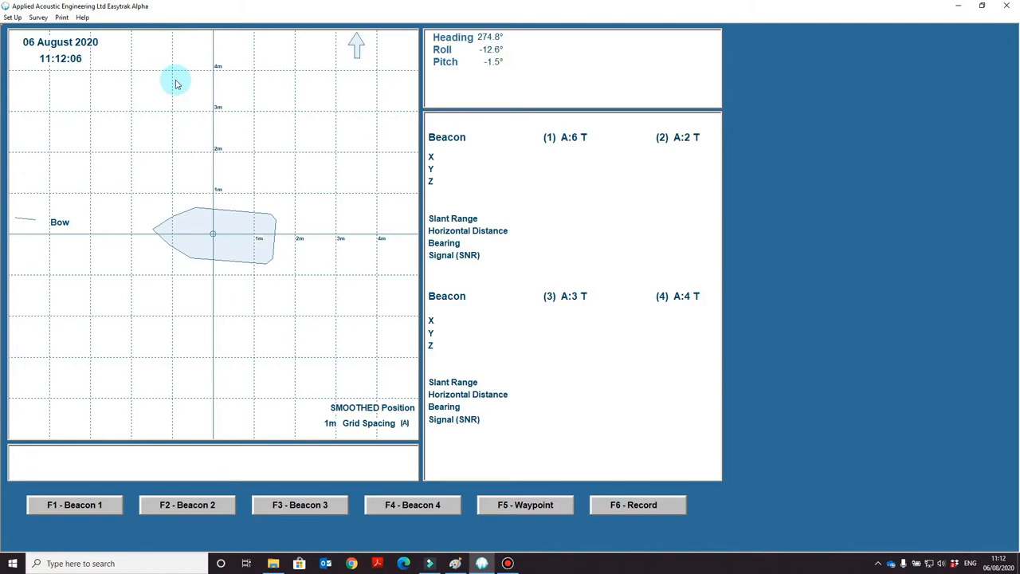
Step: Bring up Beacon 1's configuration (channel A6 transponder, 1500 m/s)
{"action": "left_click", "coordinate": [12, 17]}
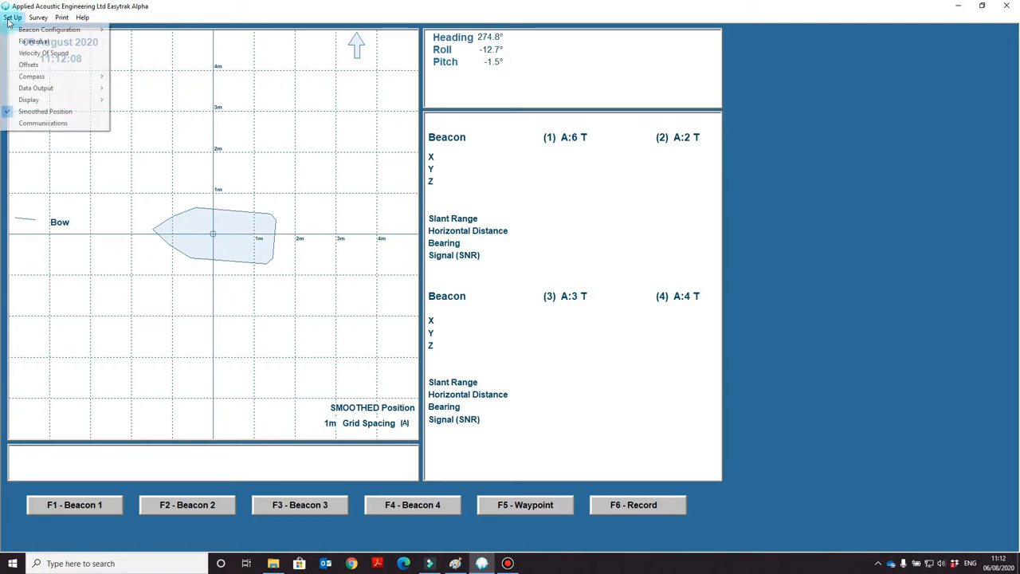
{"action": "left_click", "coordinate": [49, 29]}
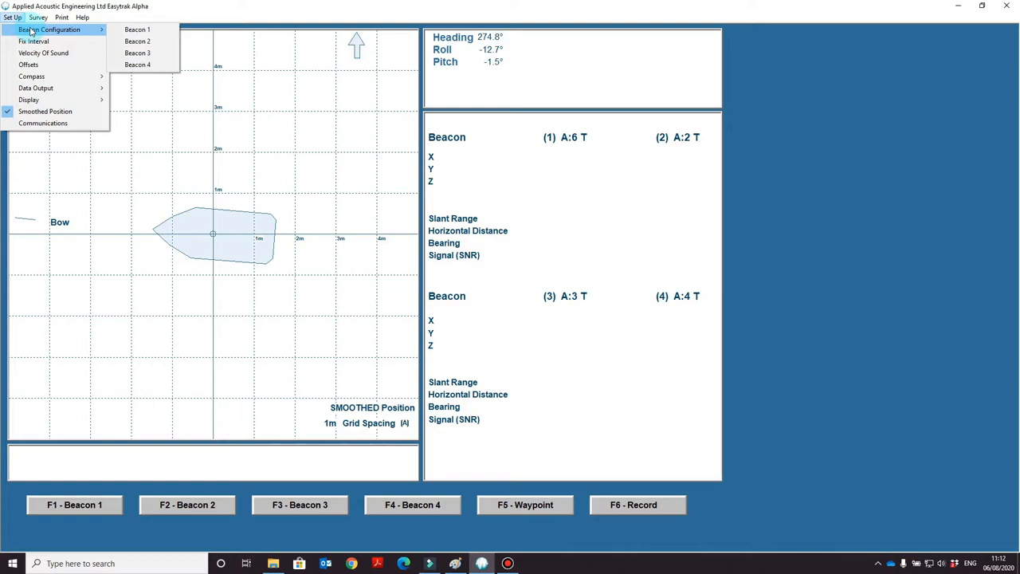
{"action": "mouse_move", "coordinate": [137, 53]}
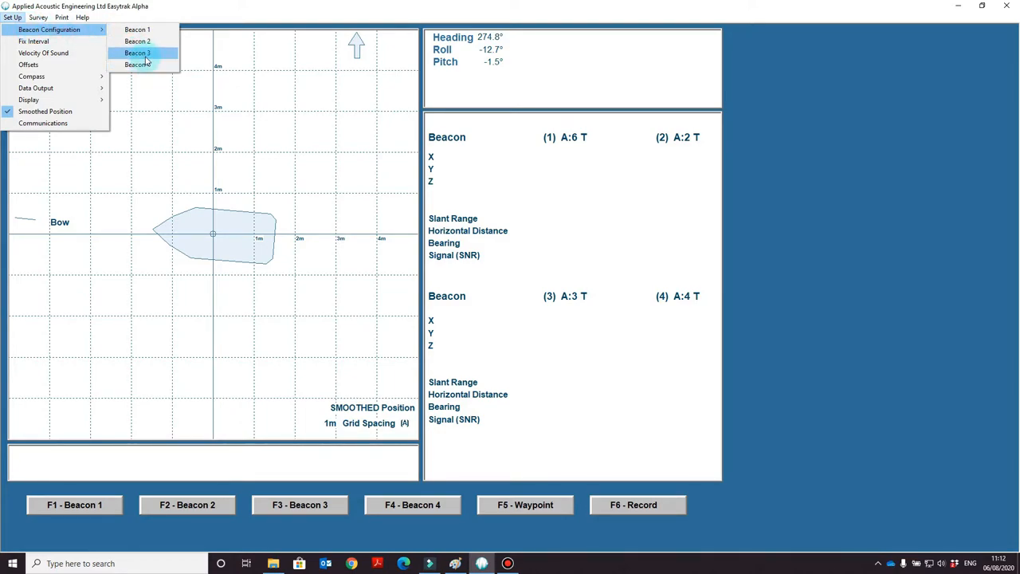
{"action": "left_click", "coordinate": [136, 30]}
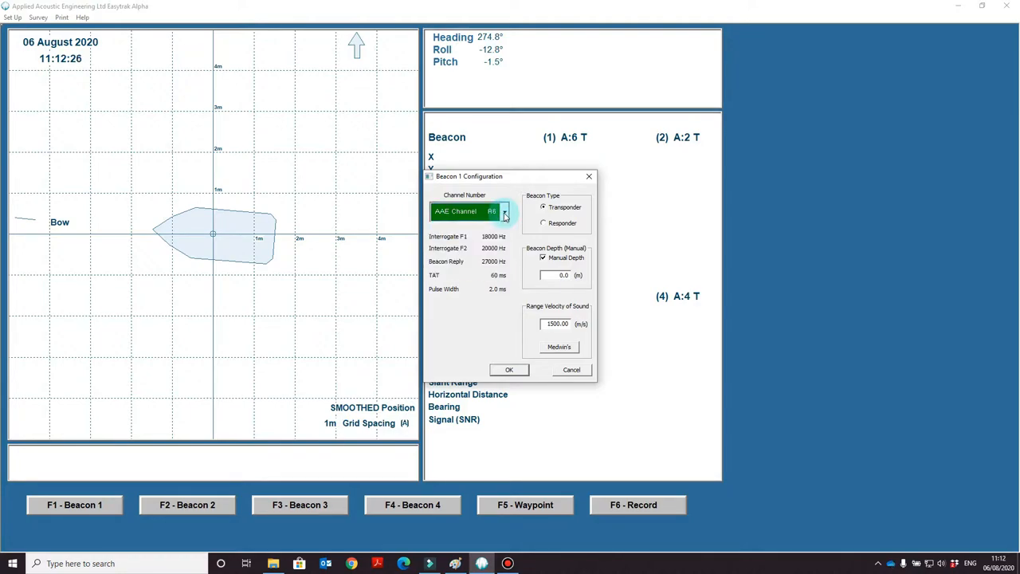
Step: Set Beacon 1 to AAE channel B3 and turn manual depth off
{"action": "left_click", "coordinate": [505, 211]}
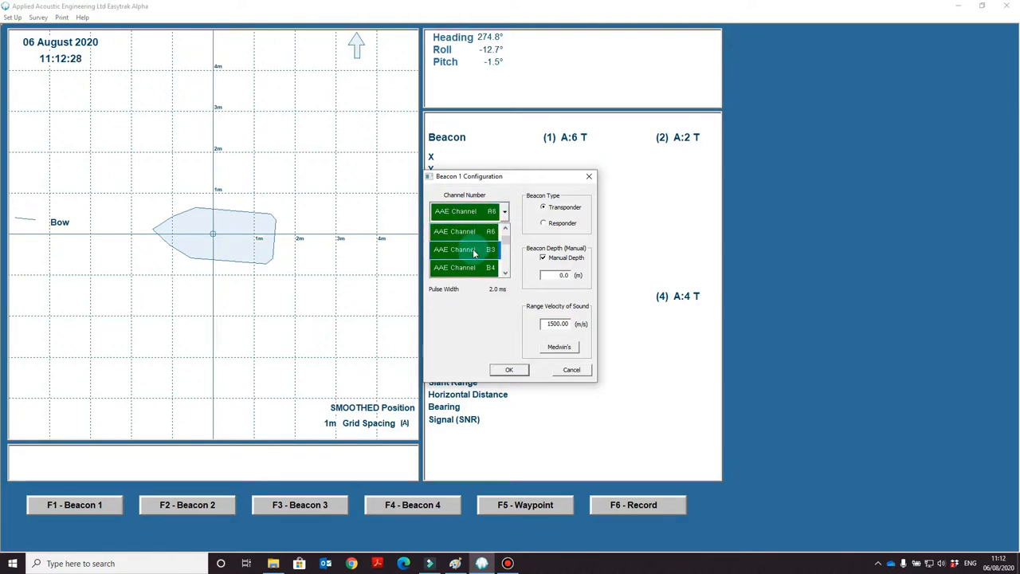
{"action": "left_click", "coordinate": [465, 249]}
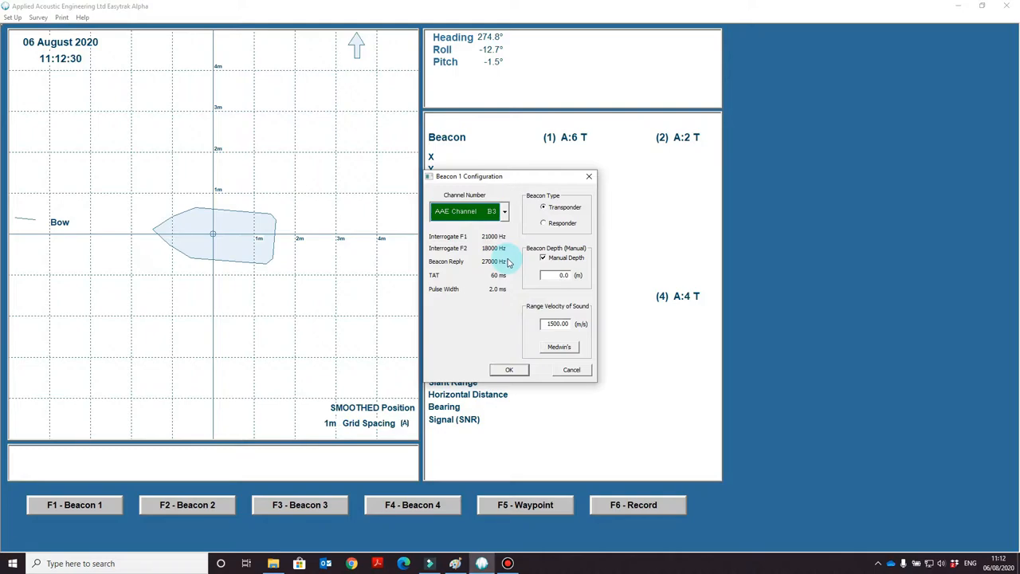
{"action": "mouse_move", "coordinate": [476, 301]}
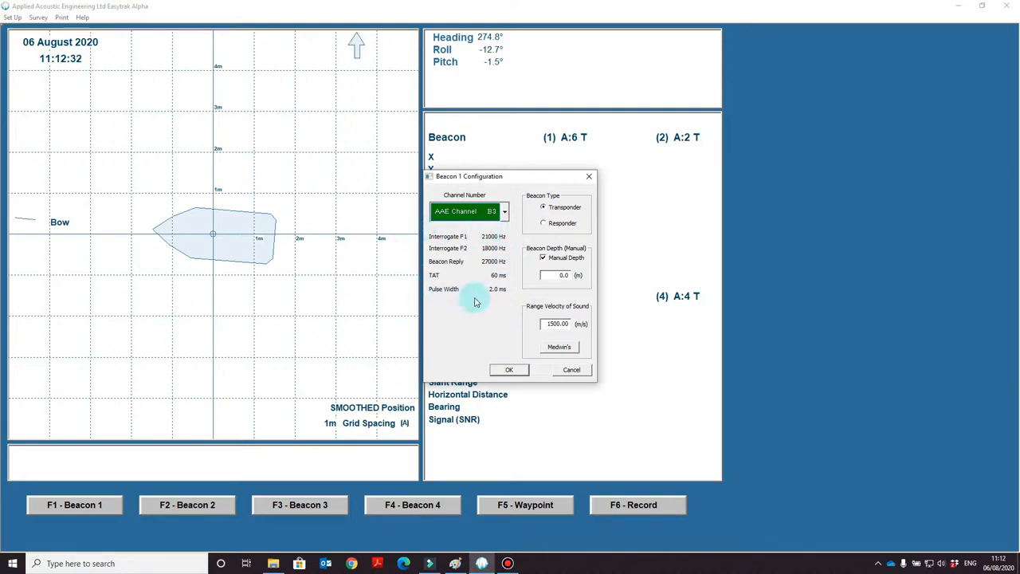
{"action": "mouse_move", "coordinate": [482, 302]}
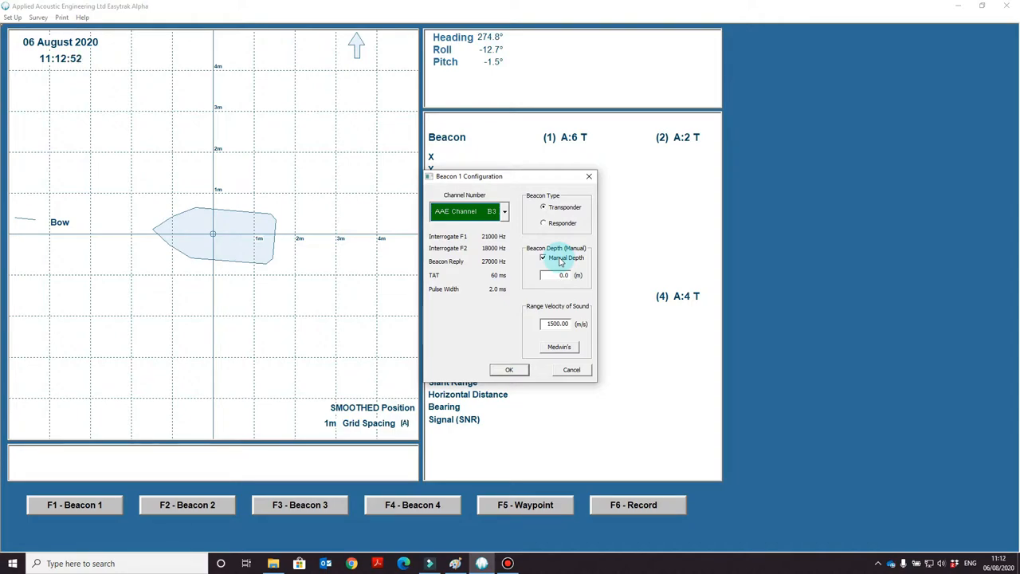
{"action": "left_click", "coordinate": [543, 258]}
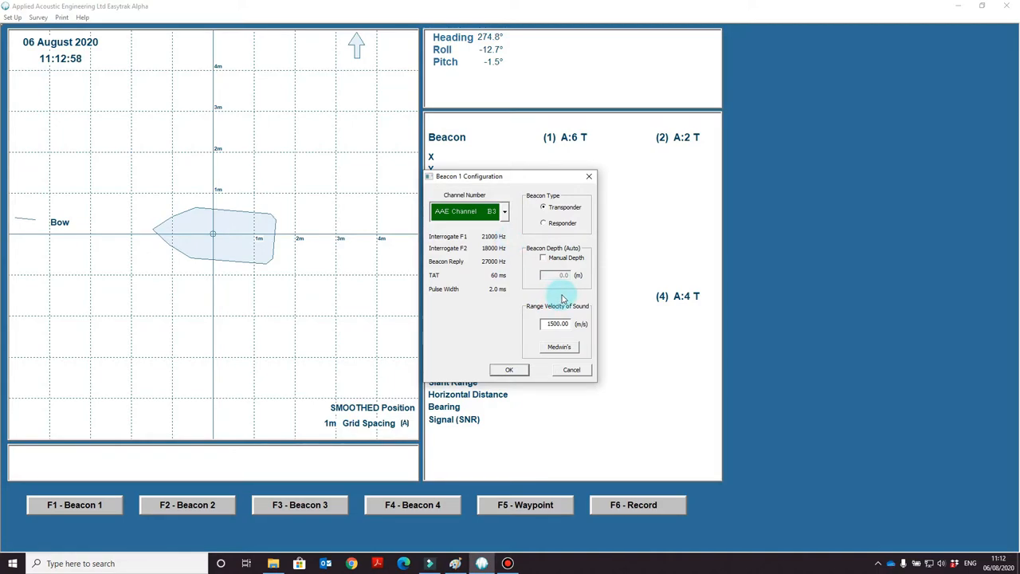
{"action": "mouse_move", "coordinate": [578, 293]}
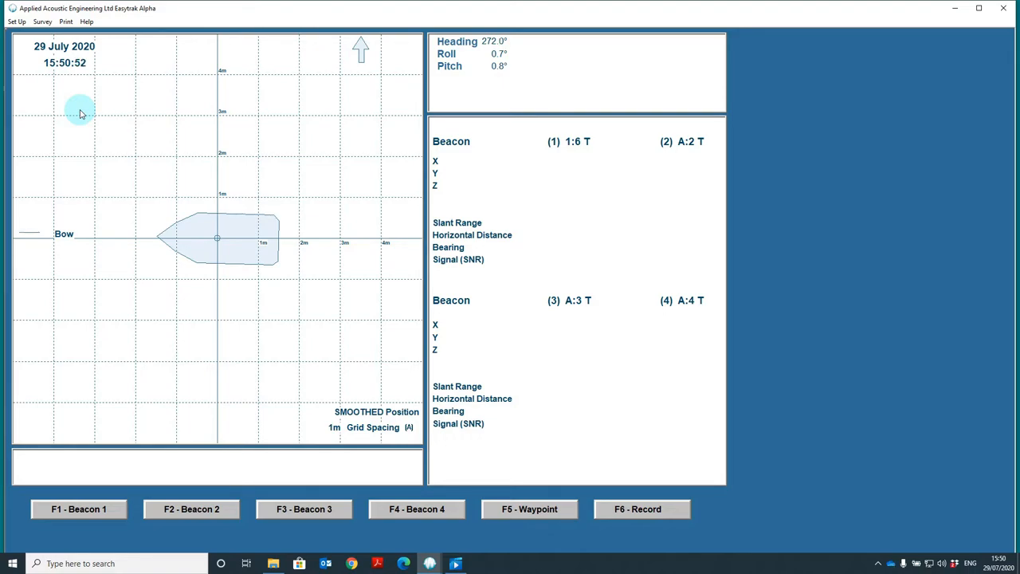
Step: Confirm the transducer-face sound velocity at 1500.00 m/s
{"action": "left_click", "coordinate": [16, 21]}
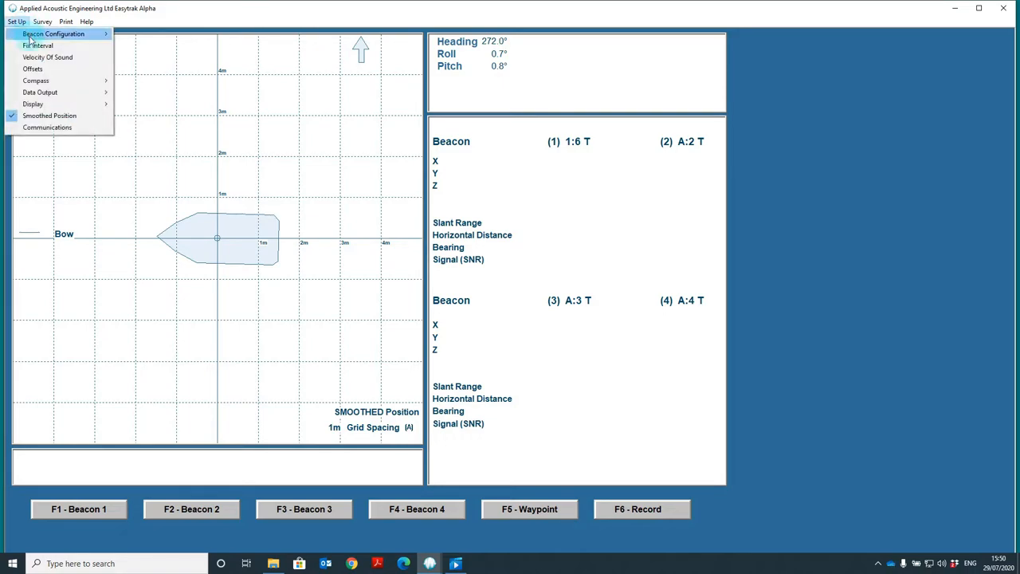
{"action": "left_click", "coordinate": [47, 56]}
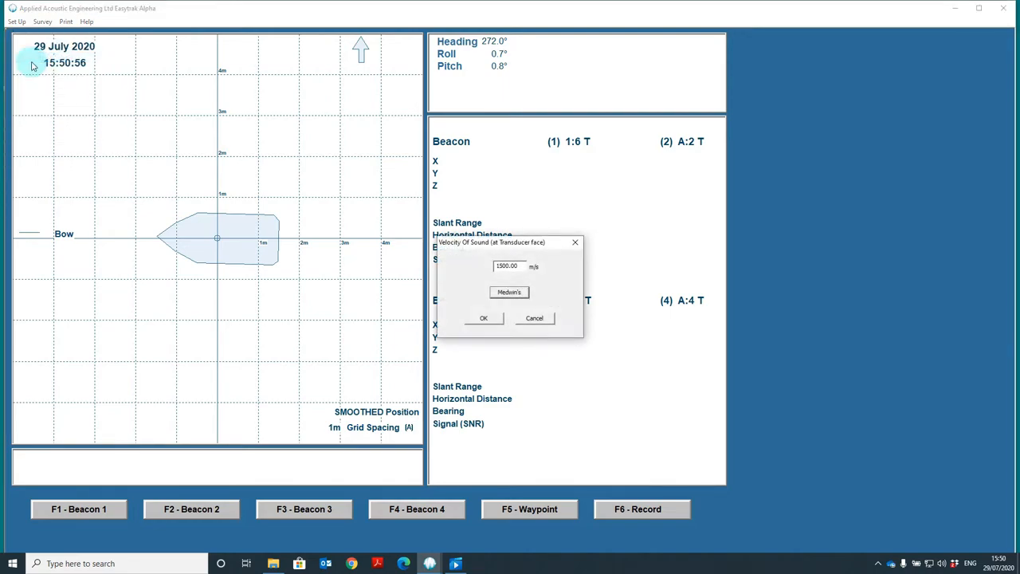
{"action": "mouse_move", "coordinate": [534, 255]}
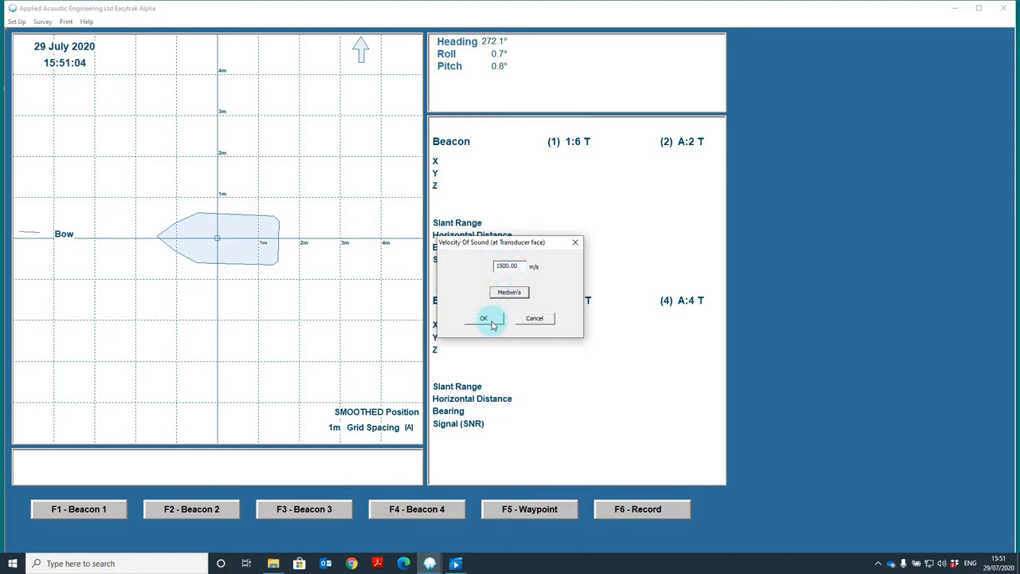
{"action": "left_click", "coordinate": [484, 318]}
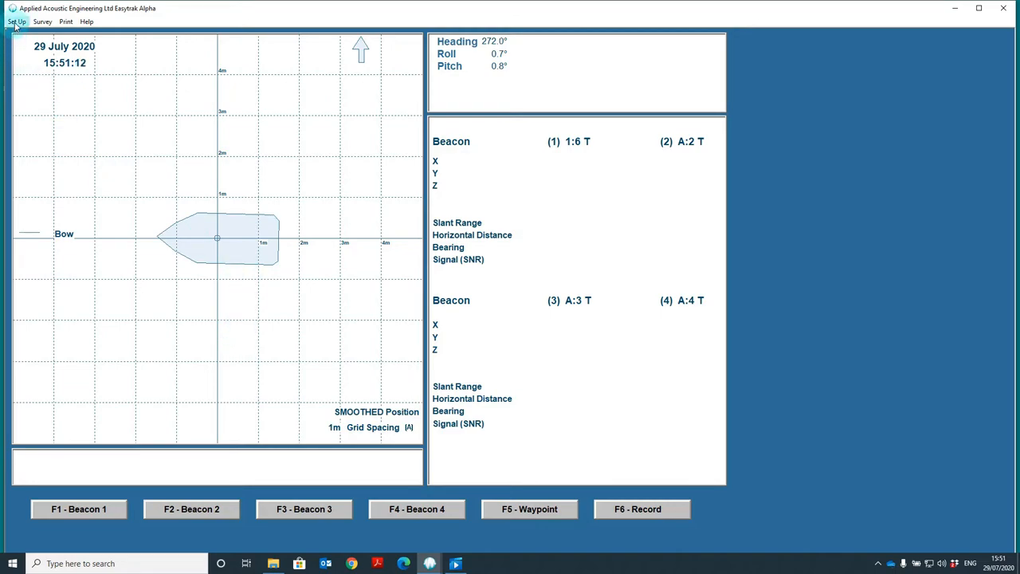
Step: Review Beacon 1's range velocity of sound in its configuration
{"action": "left_click", "coordinate": [16, 21]}
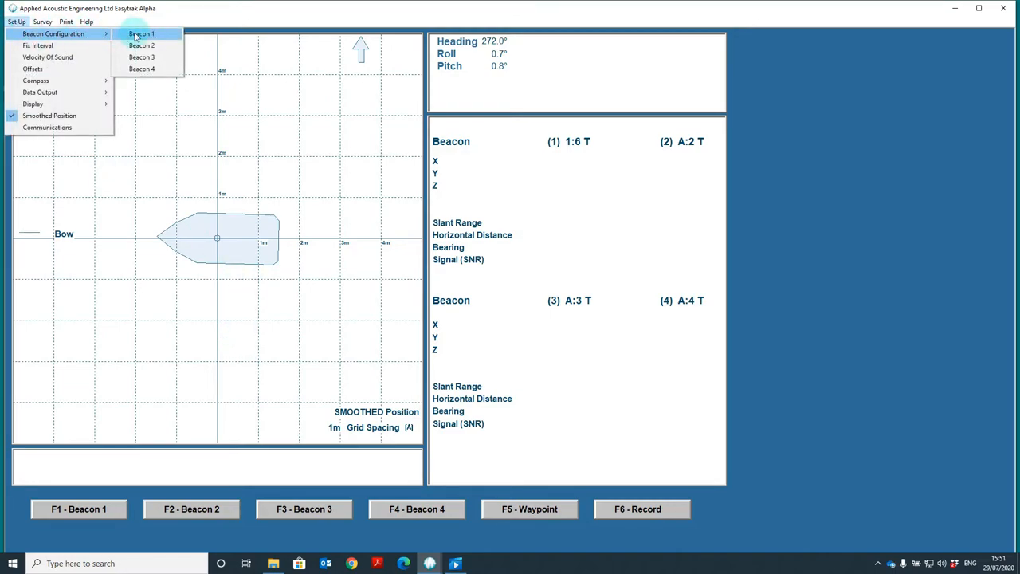
{"action": "left_click", "coordinate": [140, 33]}
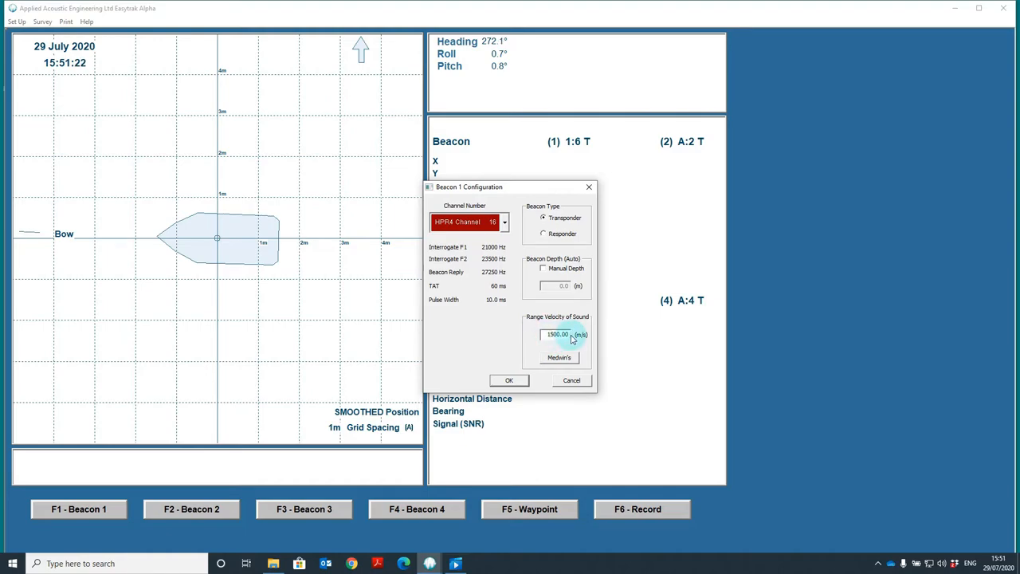
{"action": "left_click", "coordinate": [509, 380]}
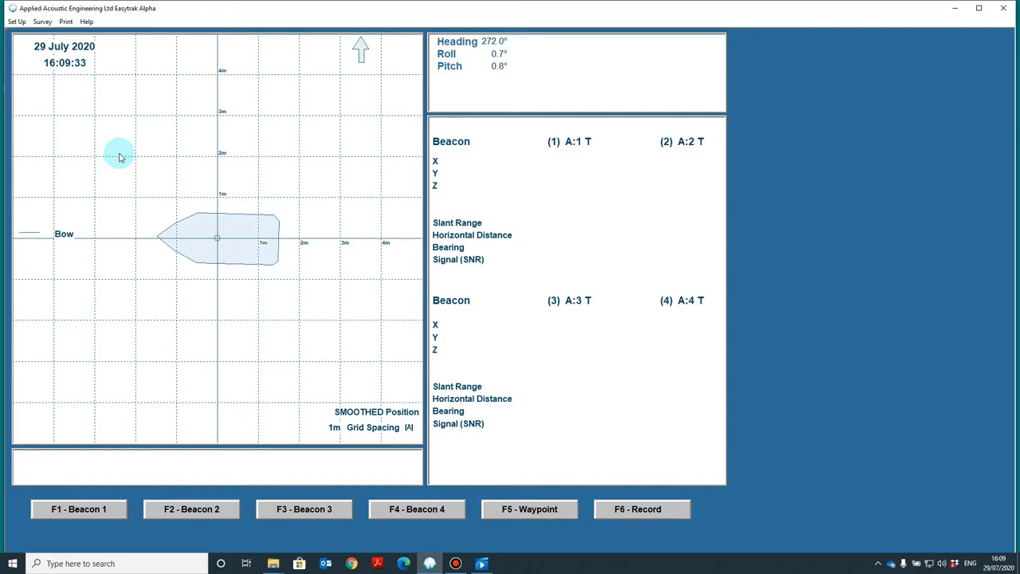
{"action": "left_click", "coordinate": [16, 22]}
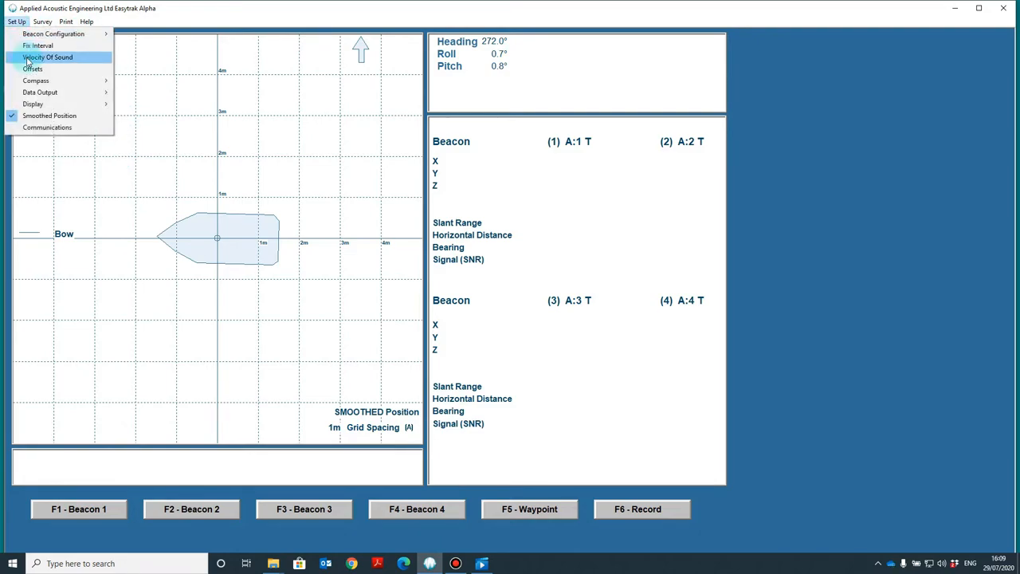
{"action": "left_click", "coordinate": [33, 69]}
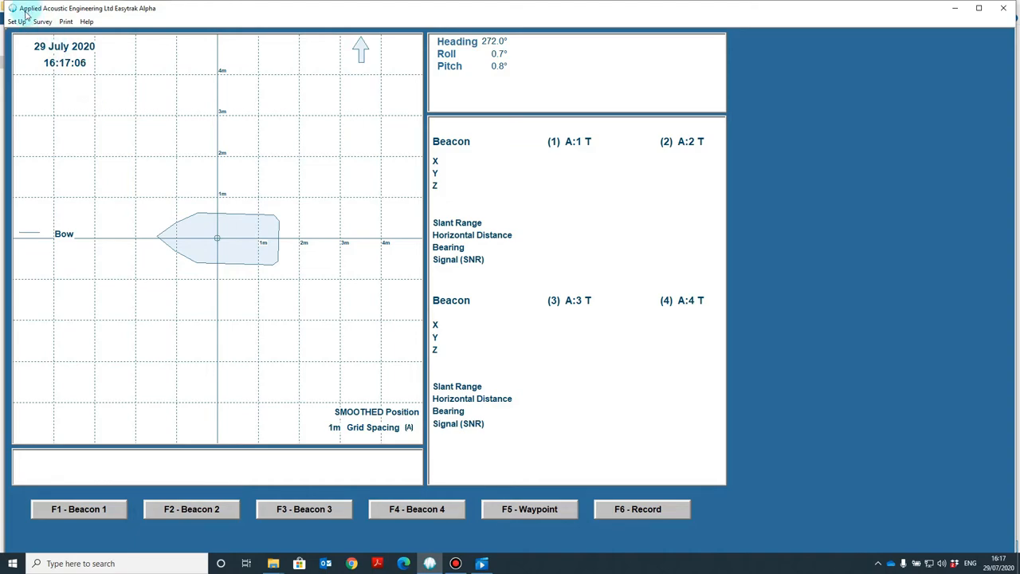
Step: Select Internal as the compass heading source
{"action": "left_click", "coordinate": [16, 22]}
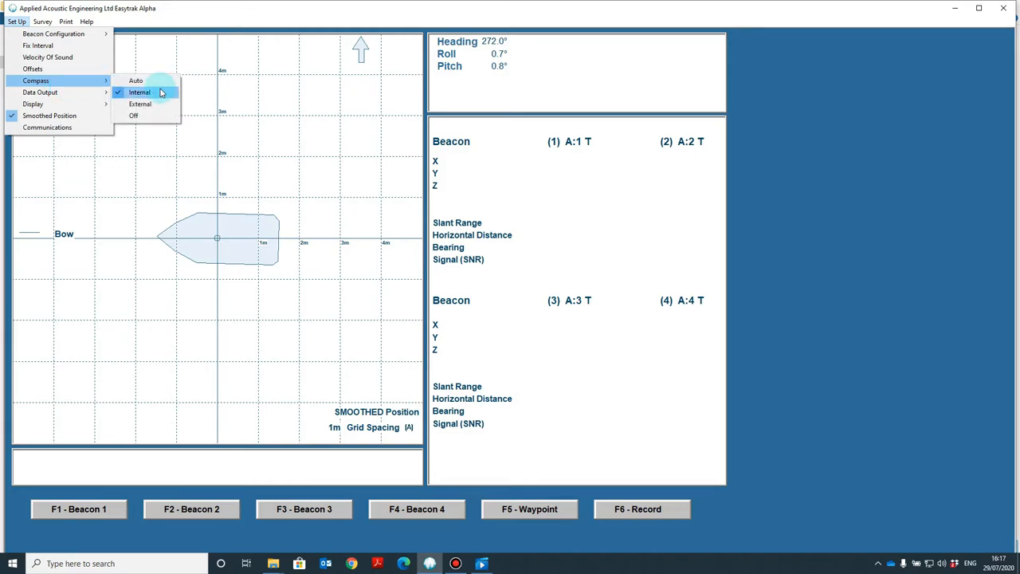
{"action": "mouse_move", "coordinate": [152, 104]}
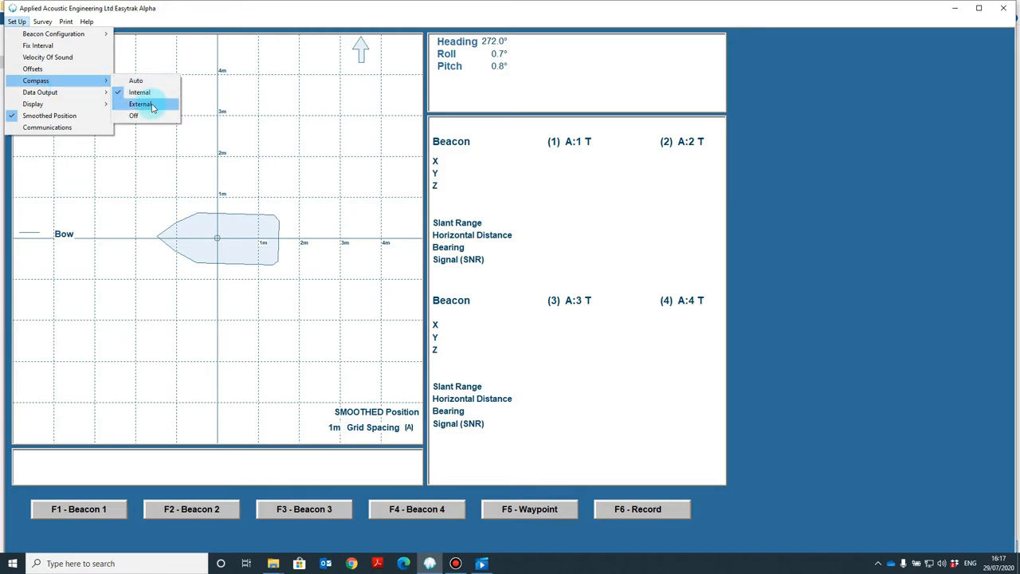
{"action": "mouse_move", "coordinate": [140, 92]}
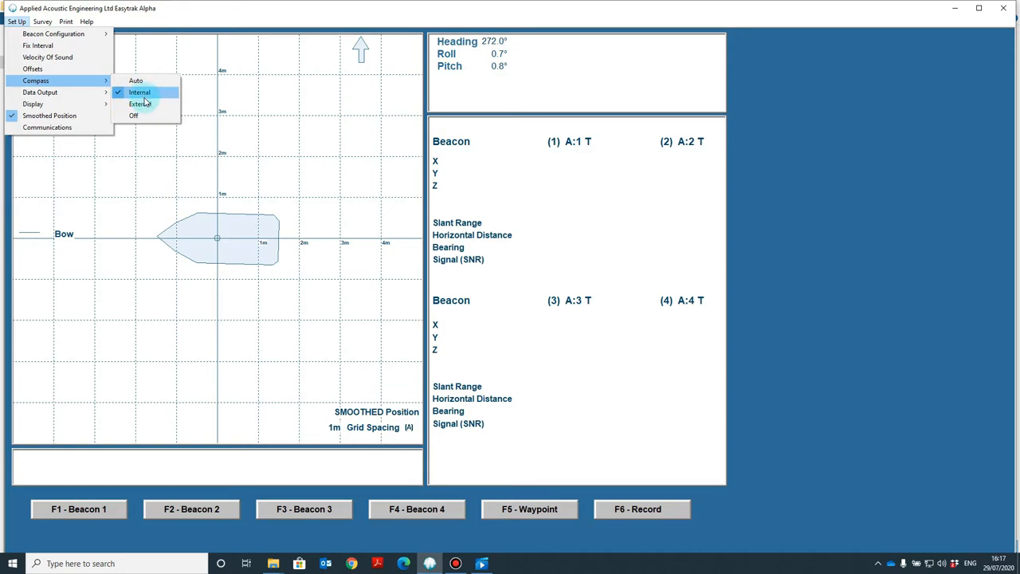
{"action": "left_click", "coordinate": [140, 92]}
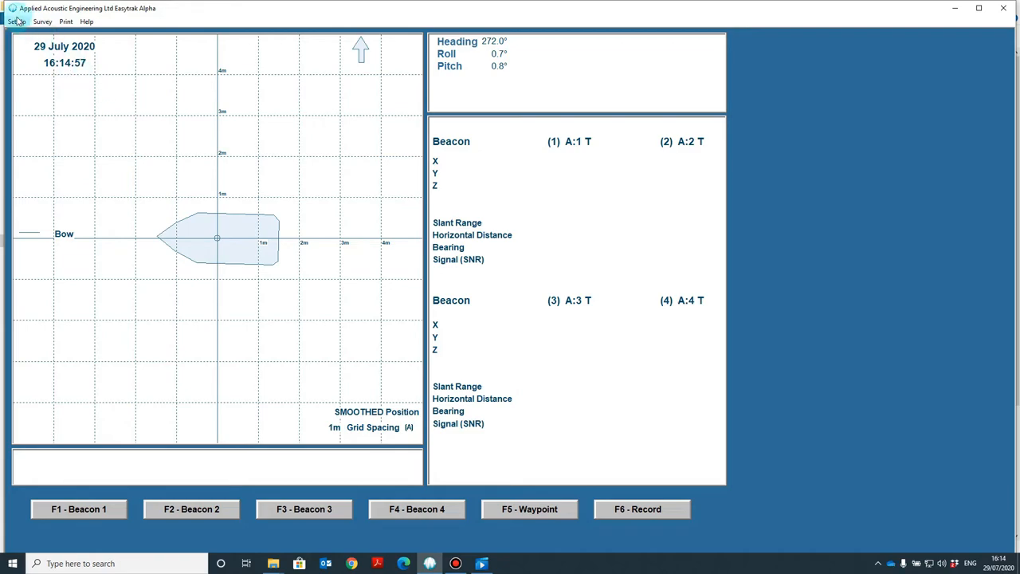
Step: Keep serial printer data output on with AAE format
{"action": "left_click", "coordinate": [17, 22]}
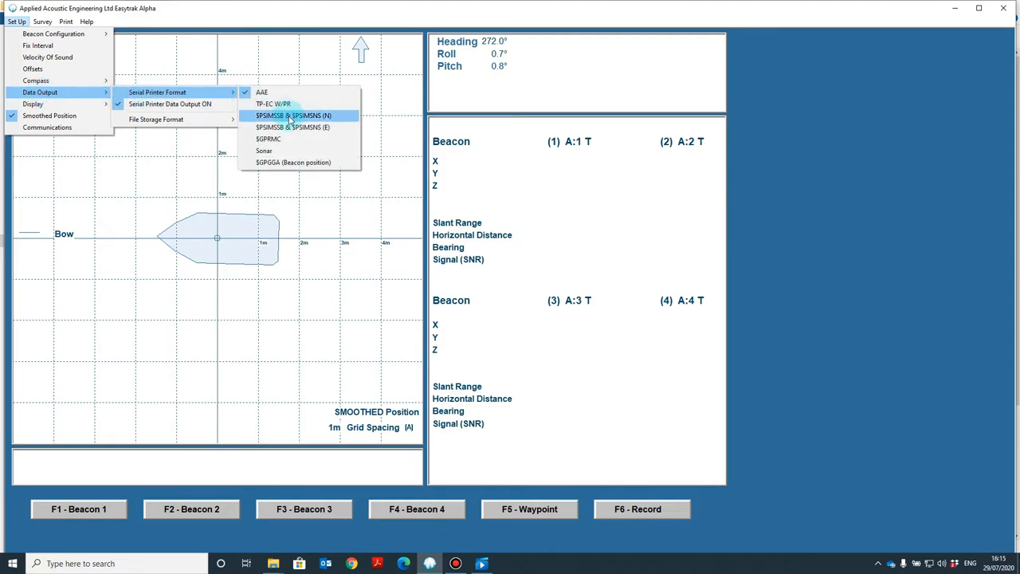
{"action": "mouse_move", "coordinate": [292, 127]}
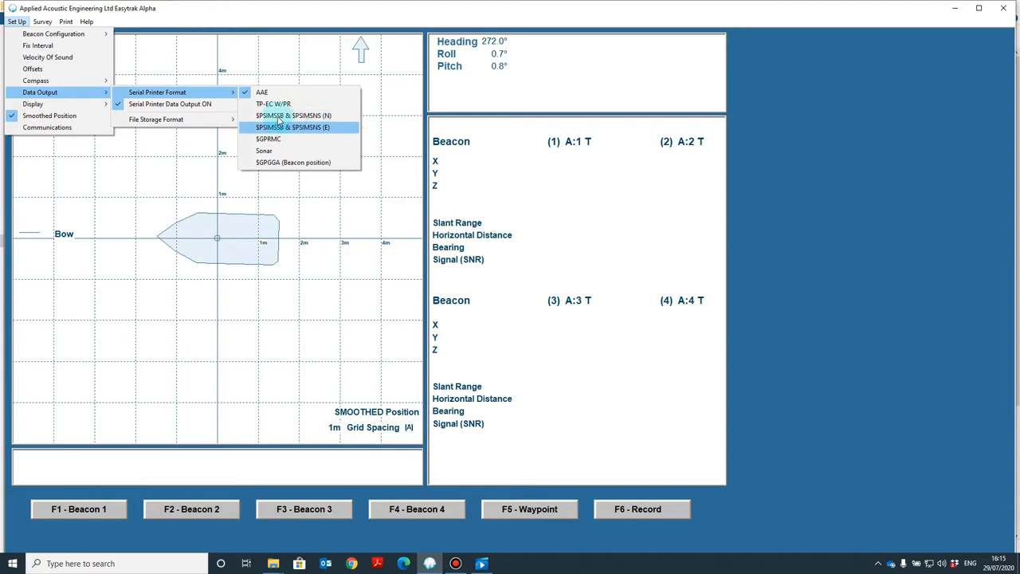
{"action": "mouse_move", "coordinate": [273, 104]}
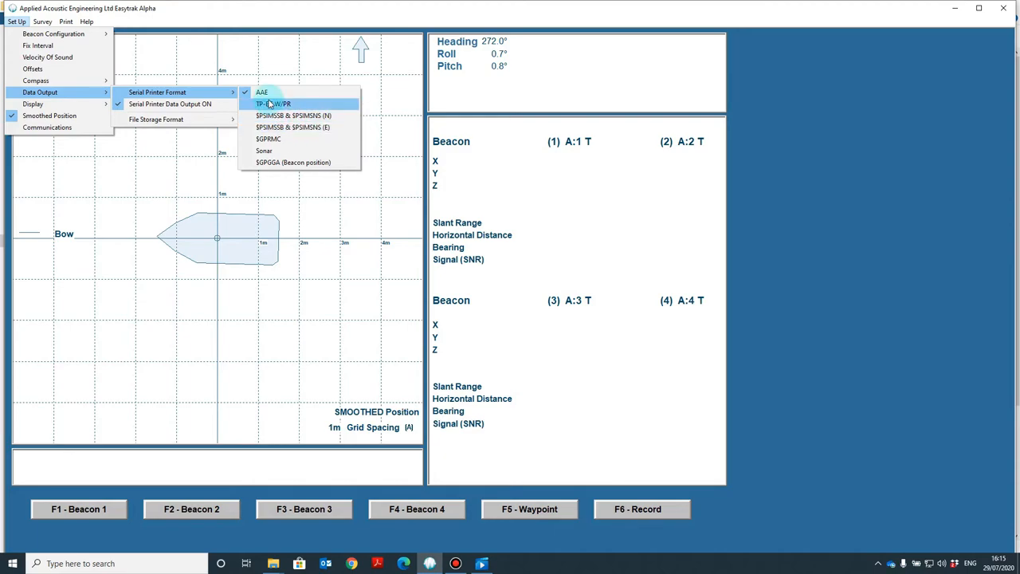
{"action": "mouse_move", "coordinate": [293, 116]}
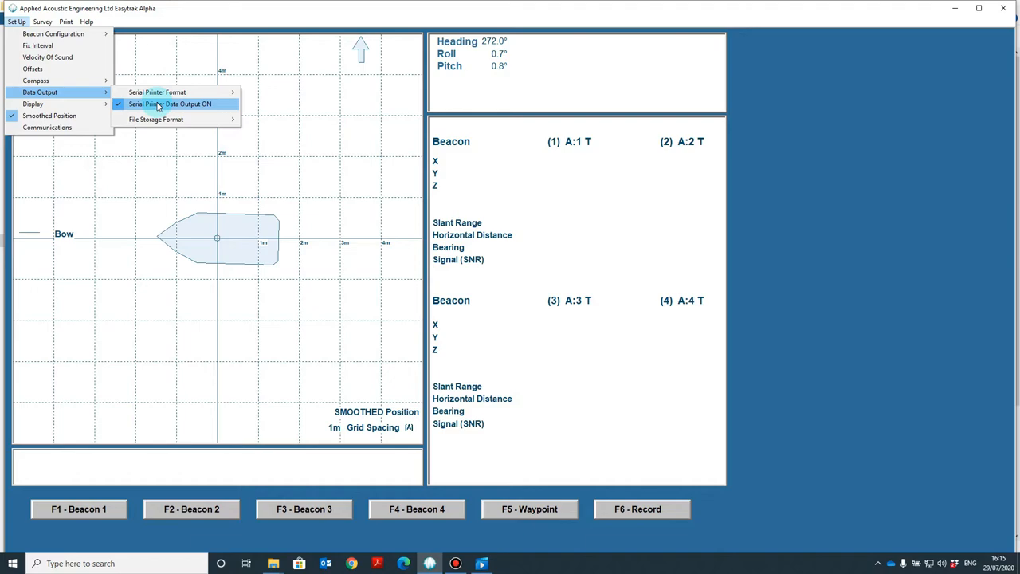
{"action": "left_click", "coordinate": [170, 103]}
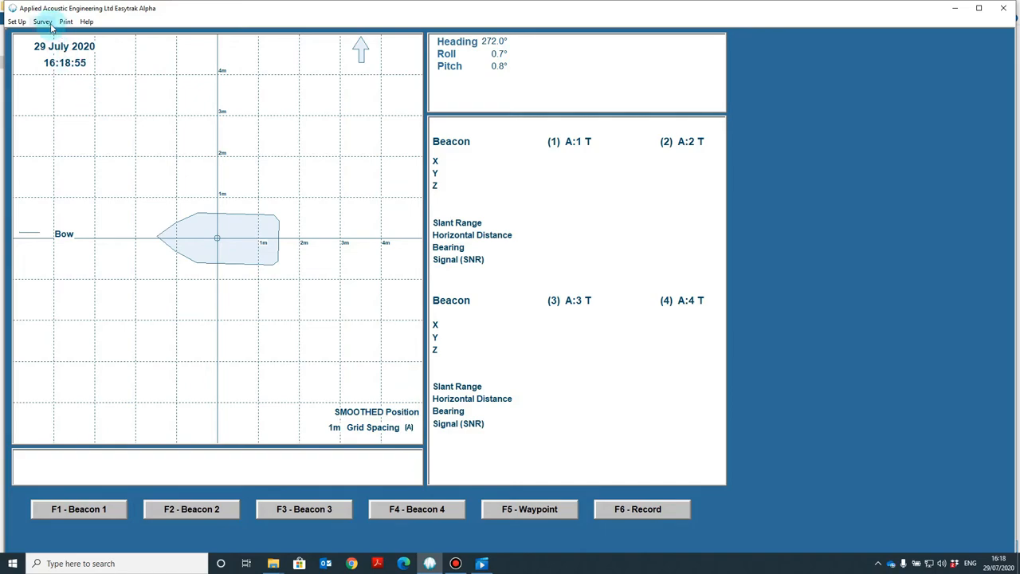
Step: Review the Survey GPS options, leaving Auto selected
{"action": "left_click", "coordinate": [42, 22]}
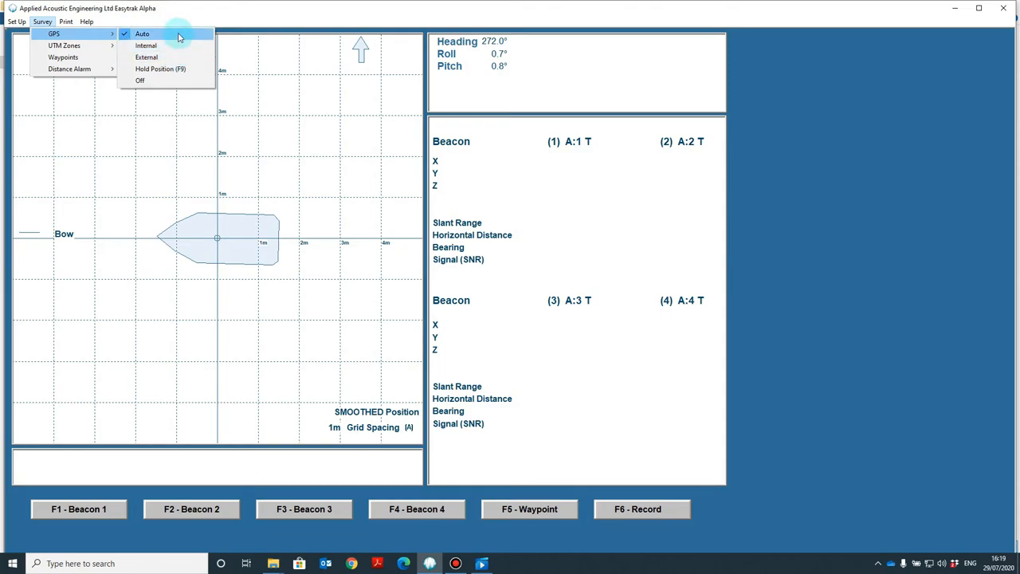
{"action": "mouse_move", "coordinate": [199, 40]}
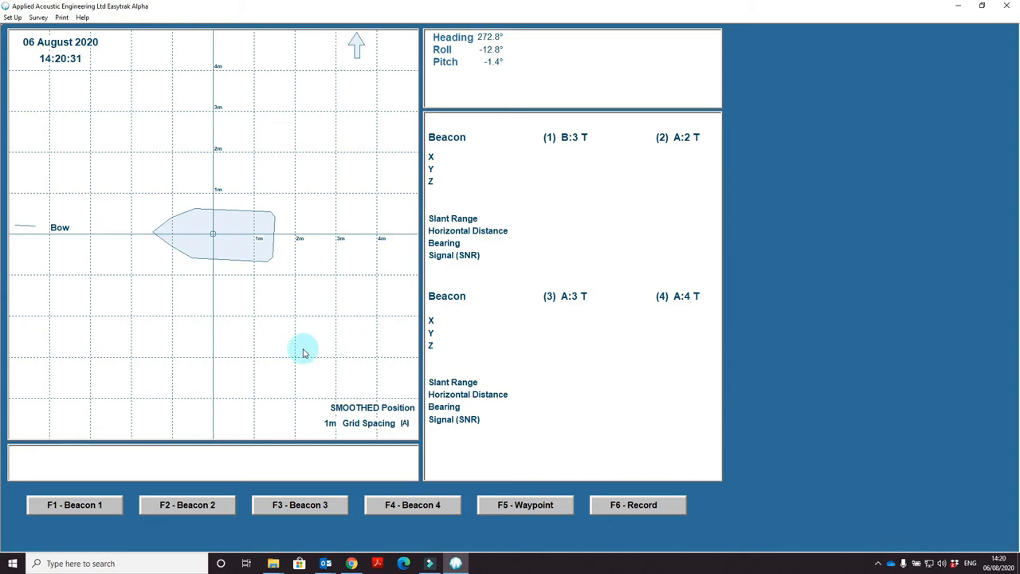
Step: Fix Beacon 1 briefly via F1 - Beacon 1, showing a 1.8 m slant range, then stop fixing
{"action": "left_click", "coordinate": [74, 504]}
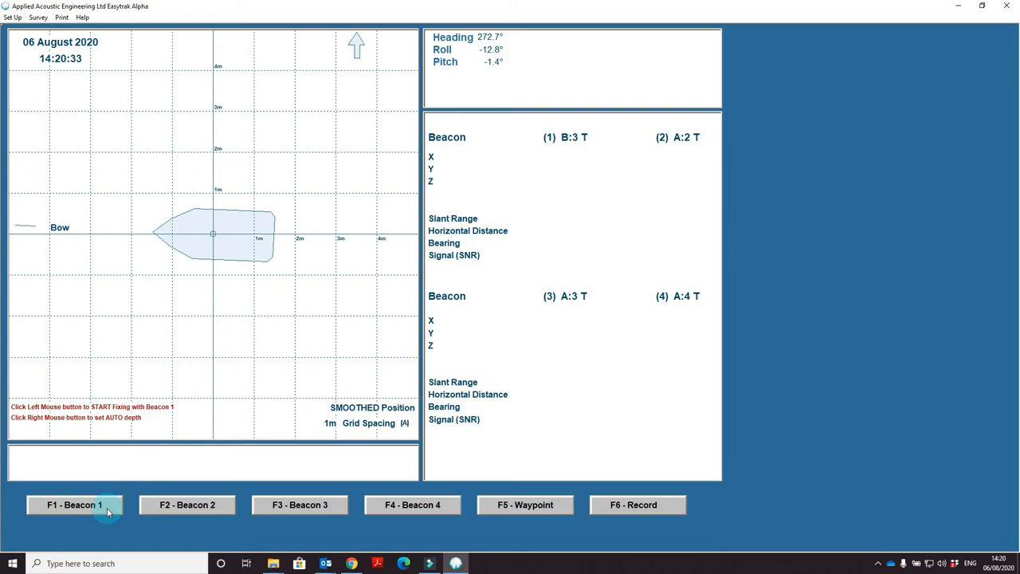
{"action": "left_click", "coordinate": [74, 505]}
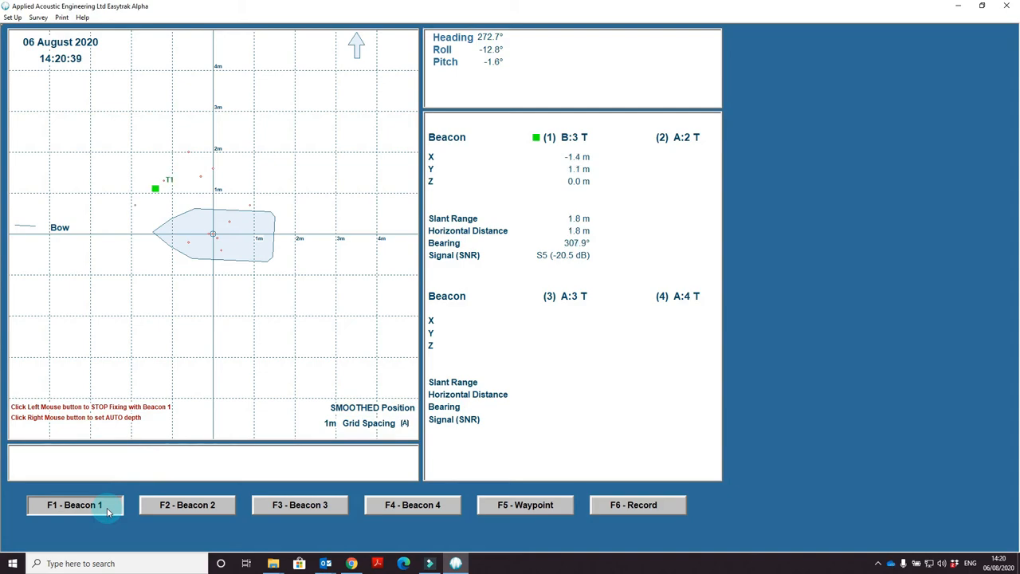
{"action": "left_click", "coordinate": [75, 504]}
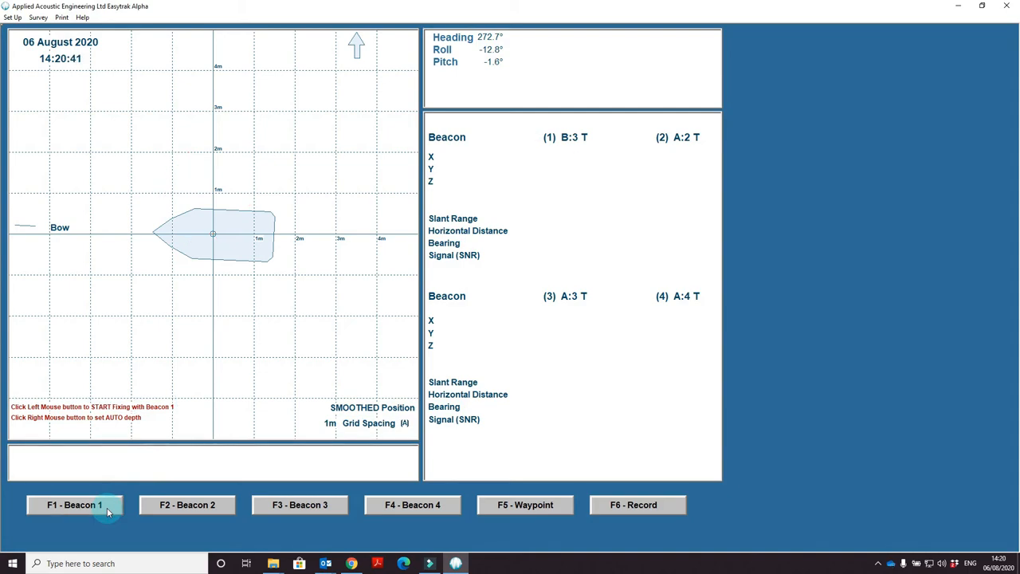